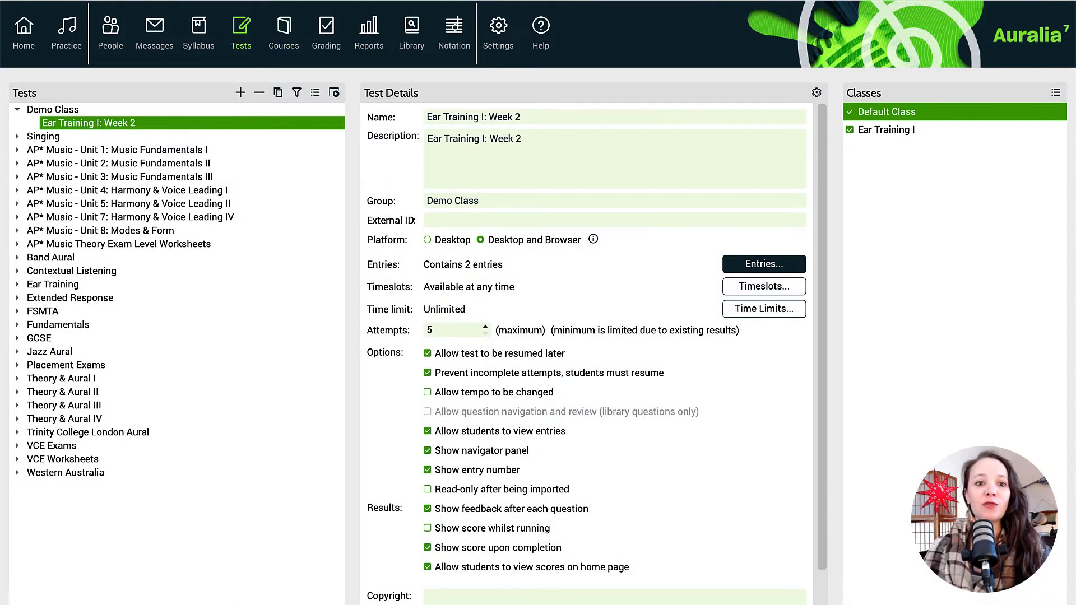
mouse_move(241, 28)
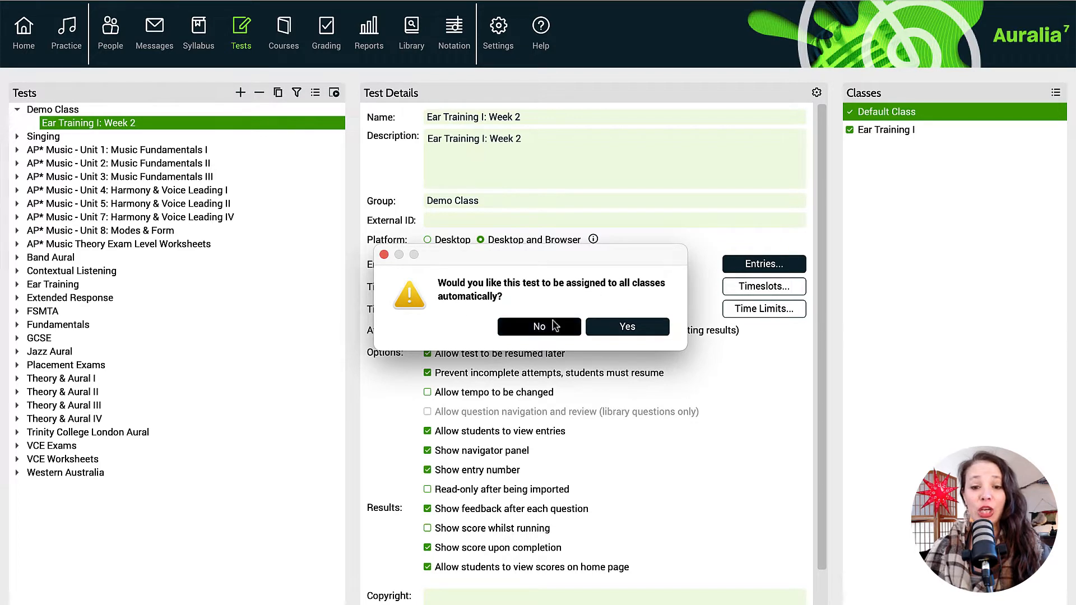
- Decline assigning the new 'Ear Training I: Week 3' test to every class
left_click(539, 326)
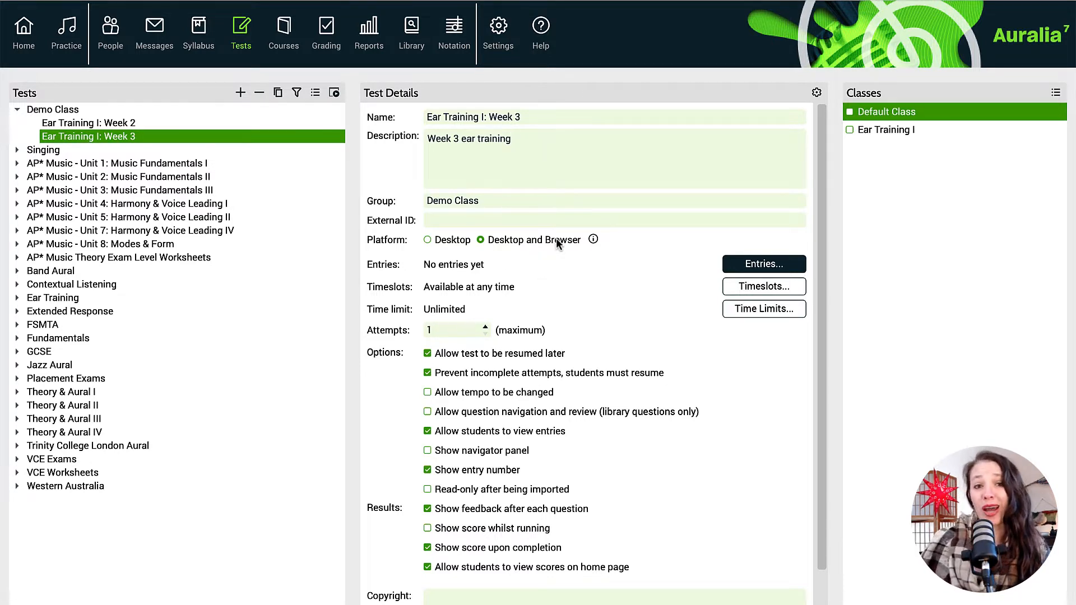
mouse_move(408, 247)
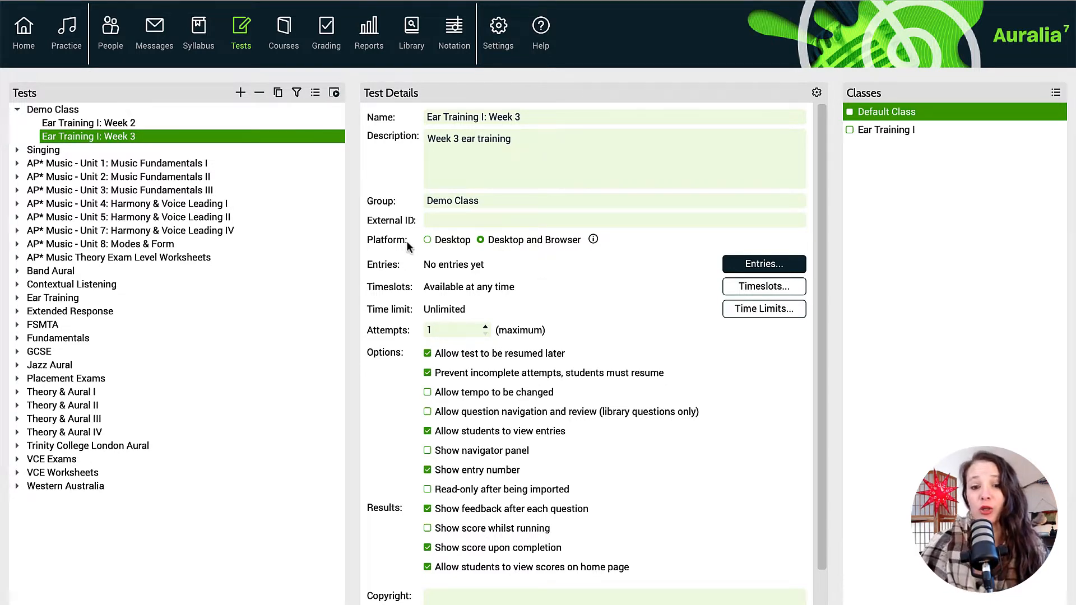
mouse_move(519, 240)
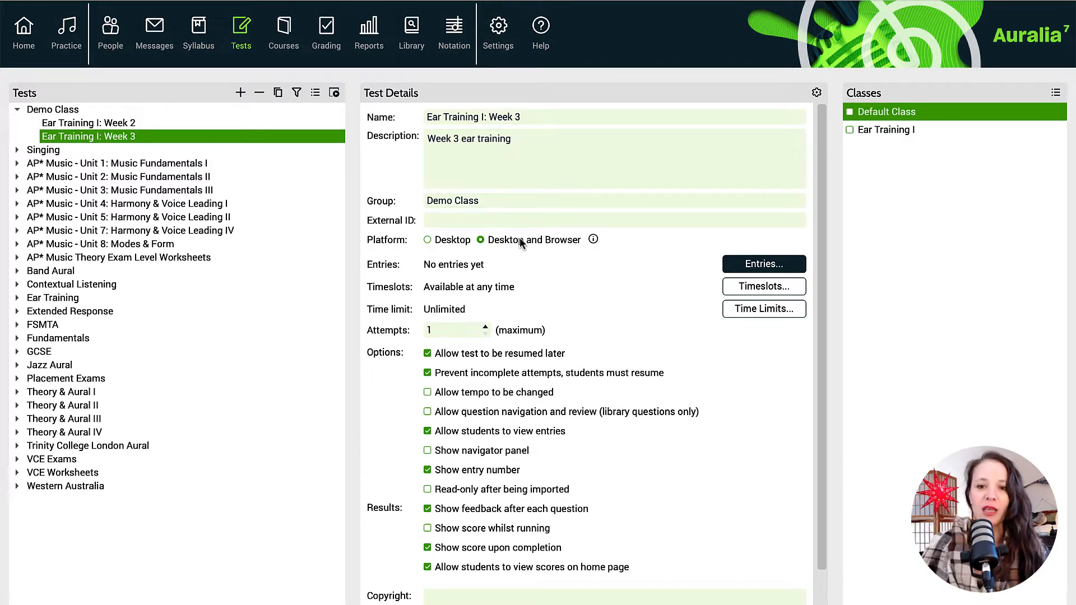
mouse_move(733, 284)
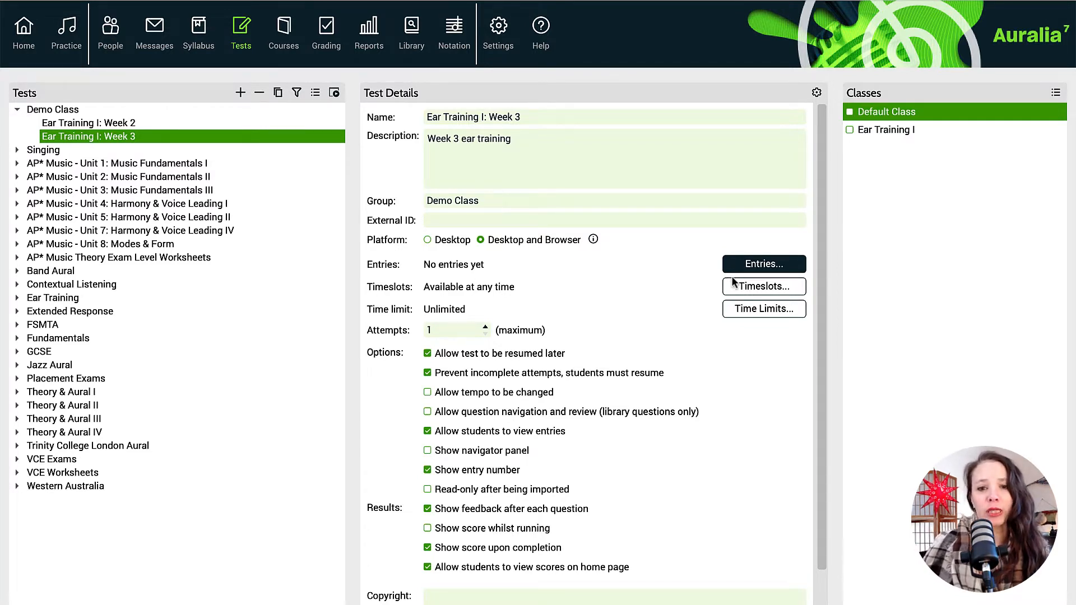
left_click(763, 286)
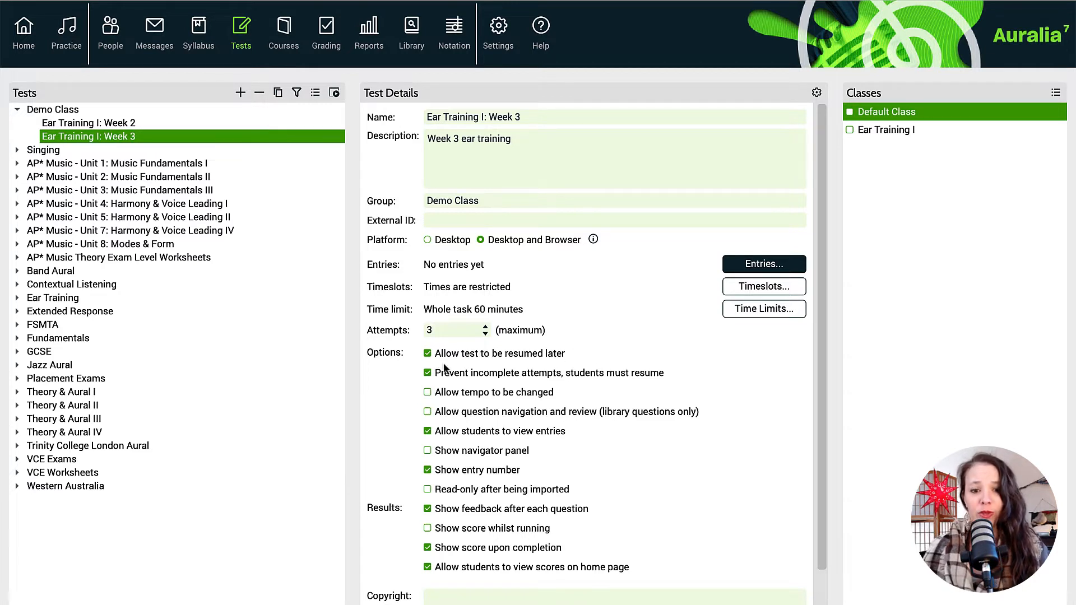
- Give the Week 3 test a 60-minute whole-task time limit and 3 attempts
left_click(764, 263)
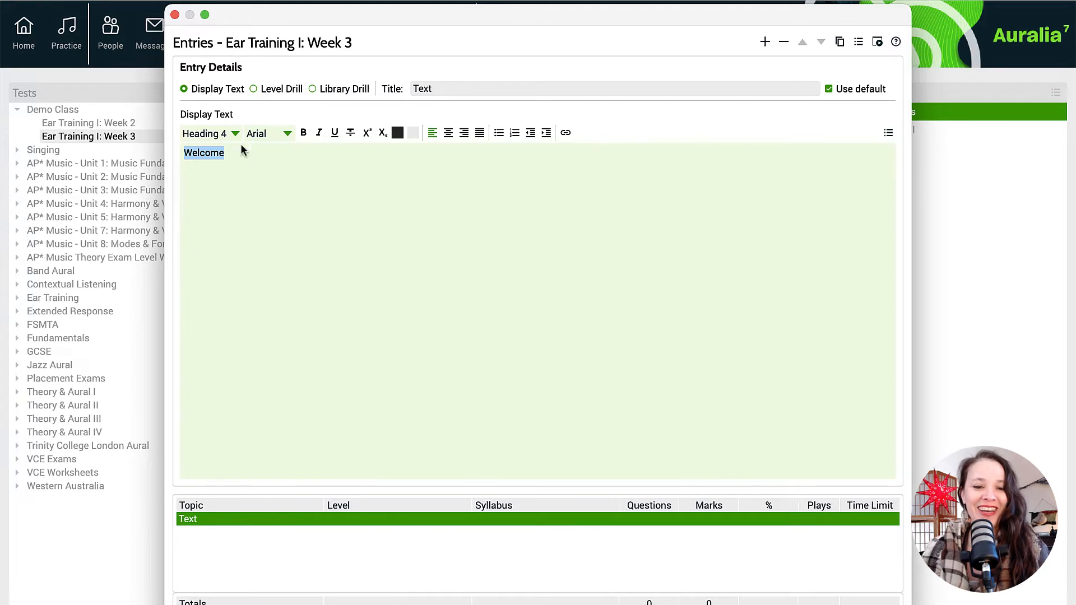
- Retitle the Welcome display-text entry, typing 'Instructio' as the new title
type("Instructio")
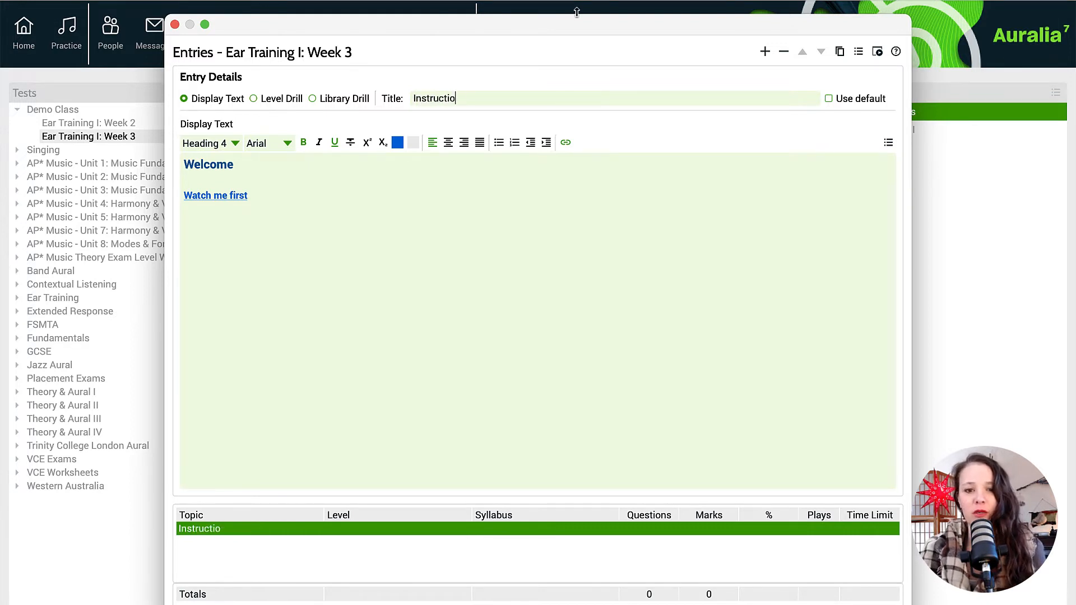